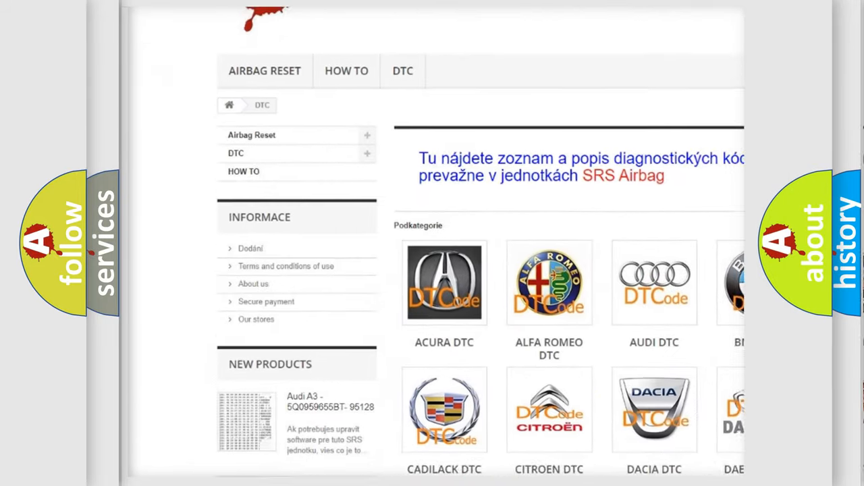
{"action": "scroll", "scroll_direction": "down", "scroll_amount": 3}
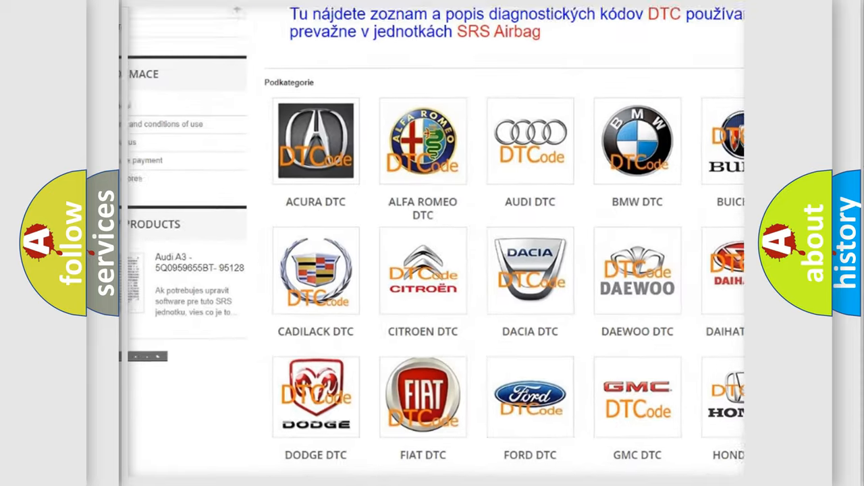
{"action": "scroll", "scroll_direction": "down", "scroll_amount": 3}
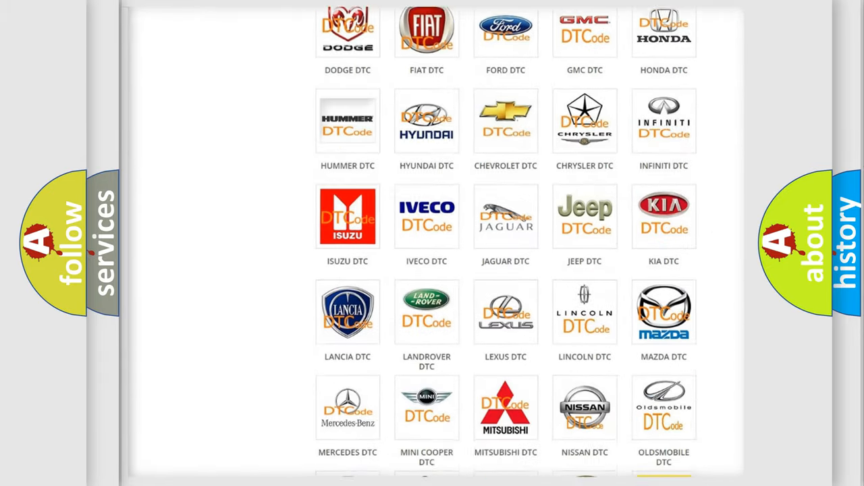
{"action": "scroll", "scroll_direction": "down", "scroll_amount": 3}
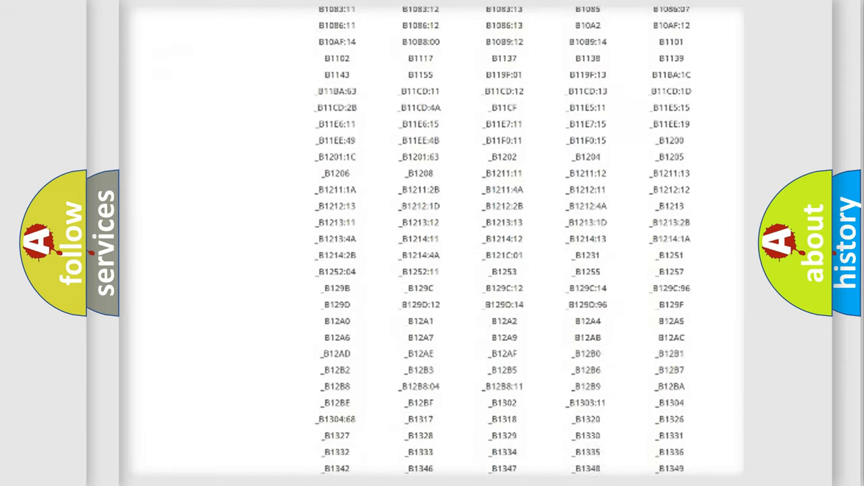
{"action": "scroll", "scroll_direction": "down", "scroll_amount": 3}
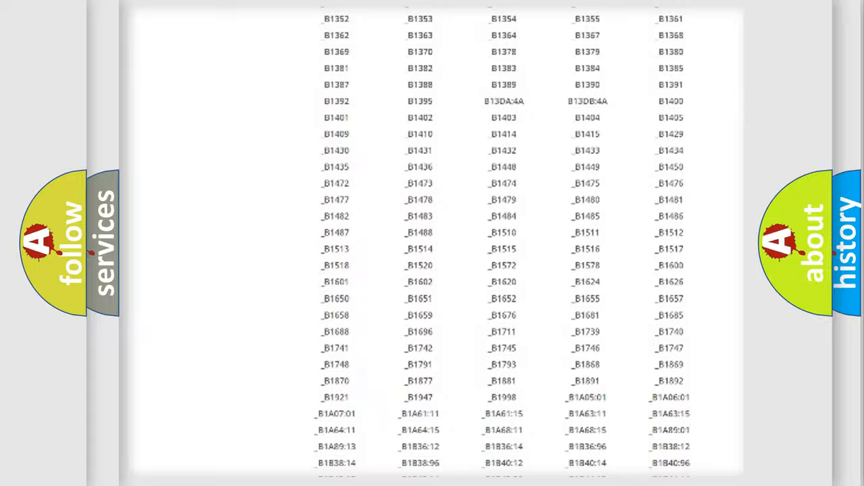